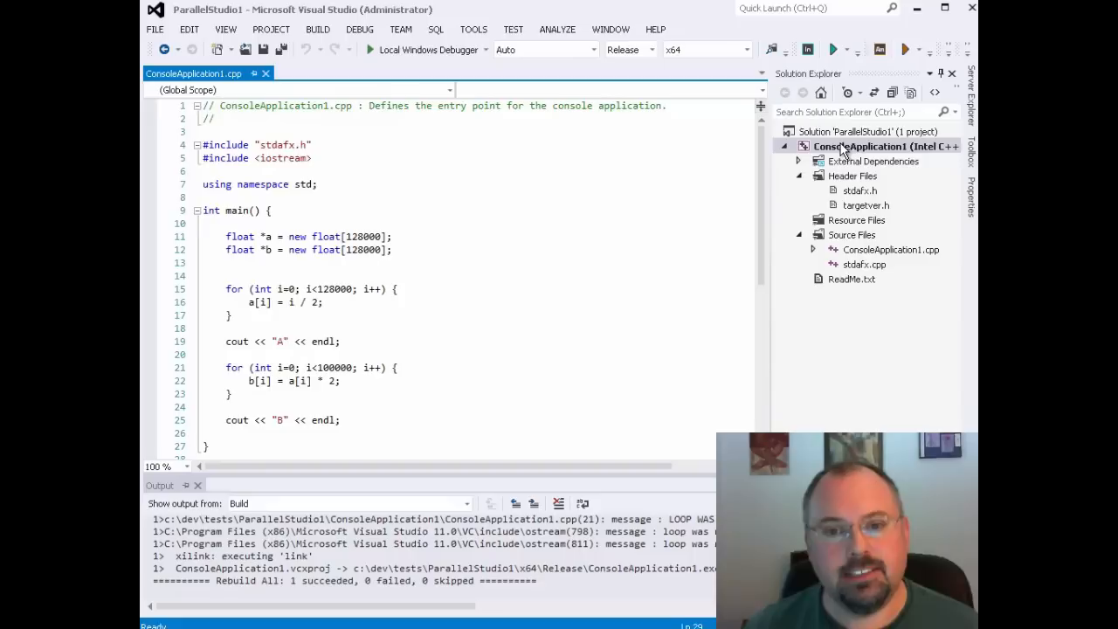
Show the project's C/C++ All Options list scrolled to Intel Processor-Specific Optimization
{"action": "right_click", "coordinate": [884, 147]}
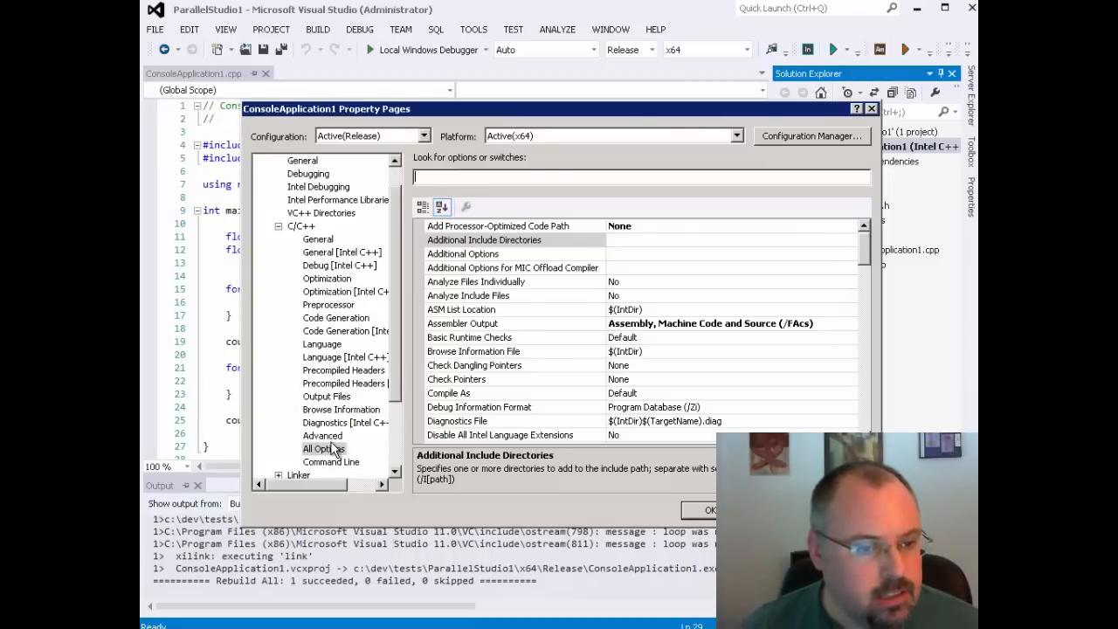
{"action": "left_click", "coordinate": [323, 448]}
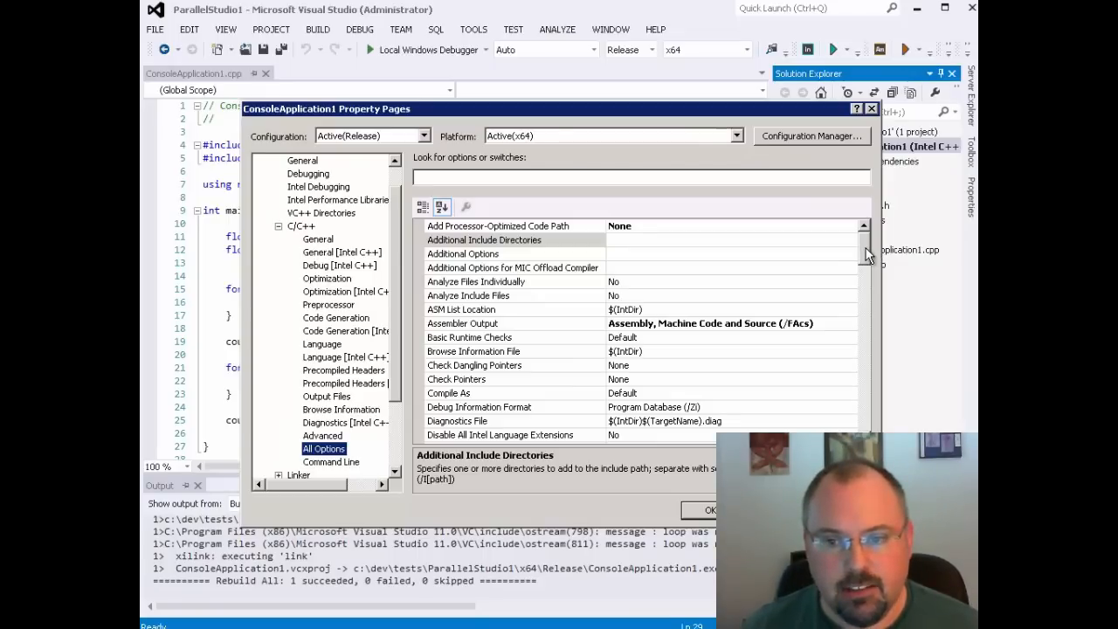
{"action": "scroll", "scroll_direction": "down", "scroll_amount": 3}
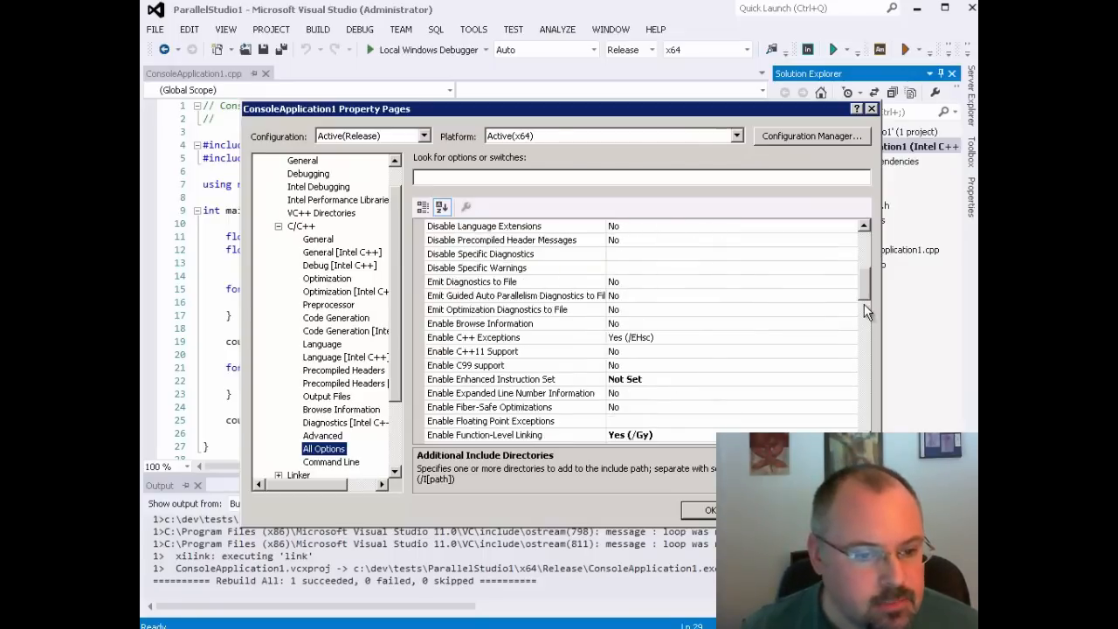
{"action": "scroll", "scroll_direction": "down", "scroll_amount": 3}
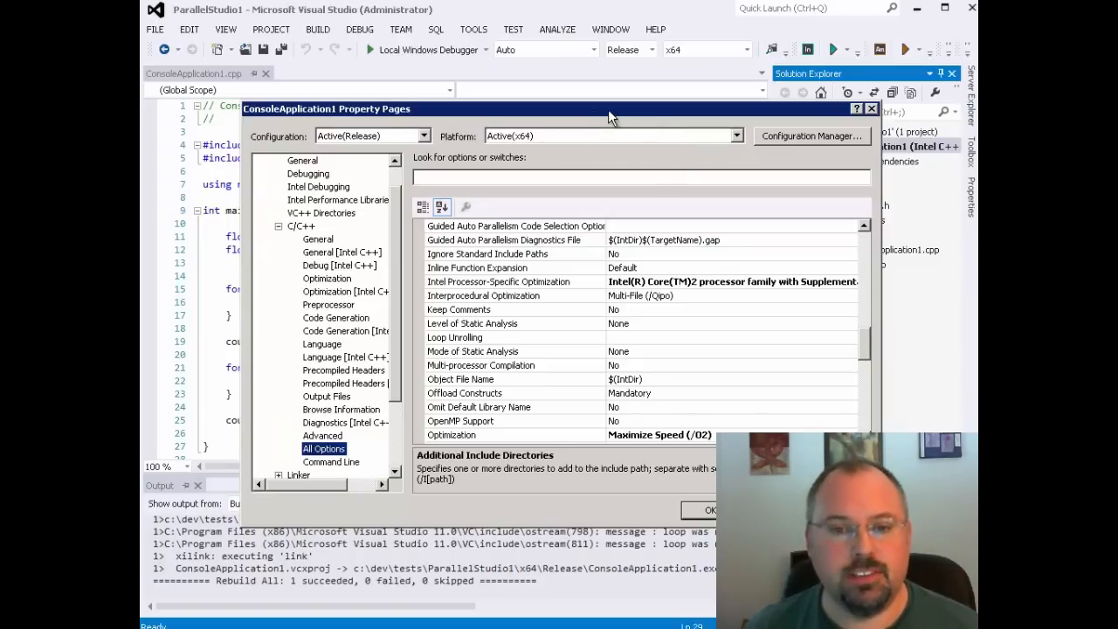
{"action": "mouse_move", "coordinate": [697, 343]}
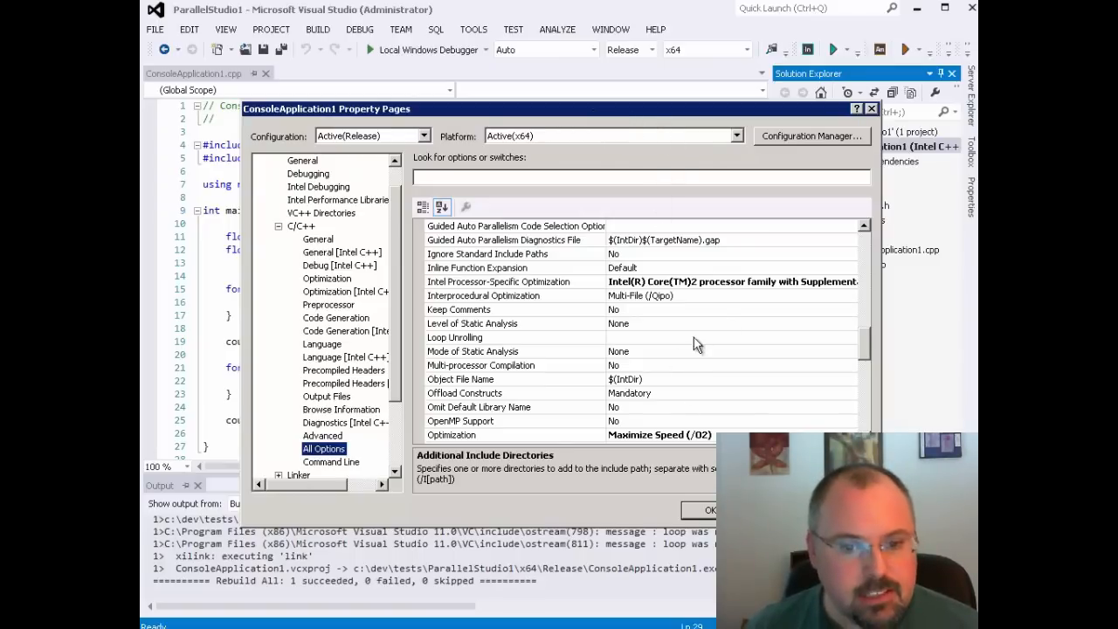
Set Intel Processor-Specific Optimization to the AVX-512 target and head to the Build menu
{"action": "left_click", "coordinate": [852, 281]}
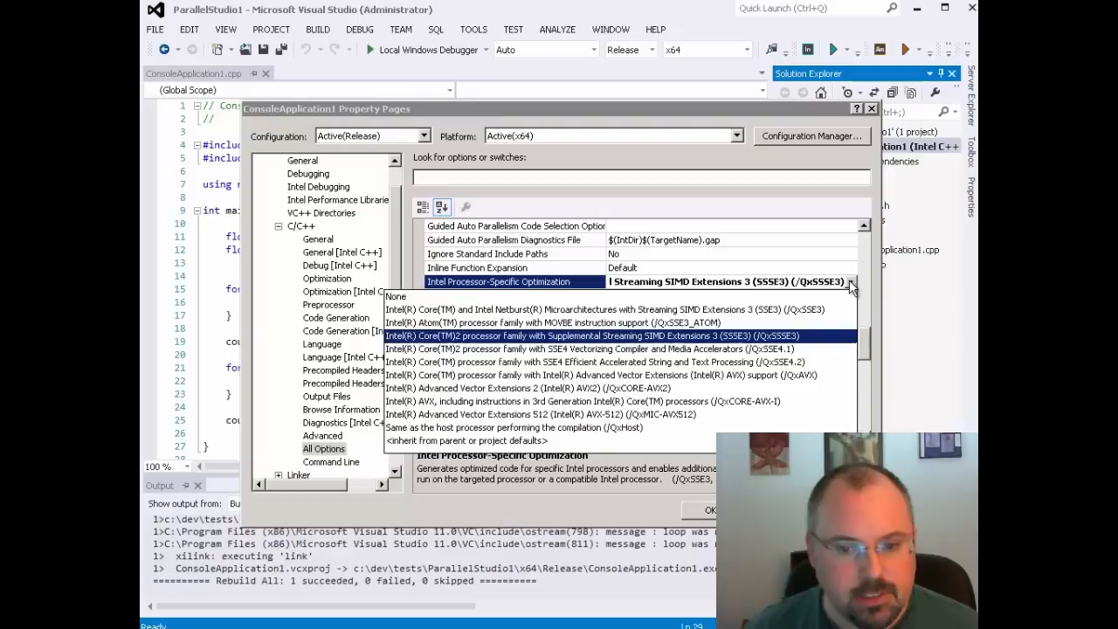
{"action": "mouse_move", "coordinate": [475, 427]}
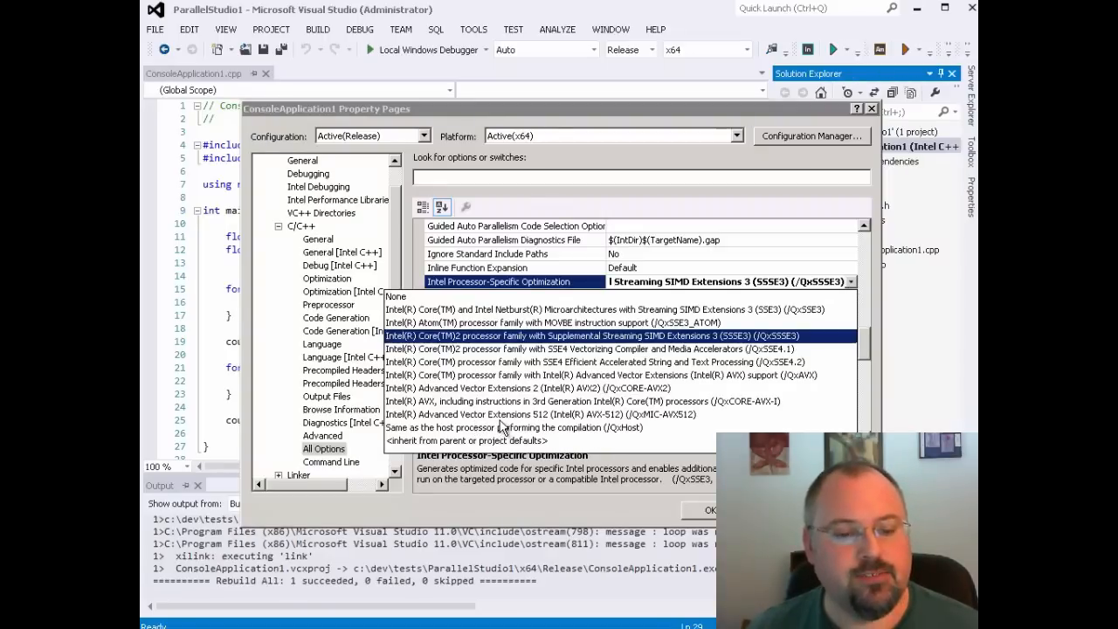
{"action": "left_click", "coordinate": [544, 414]}
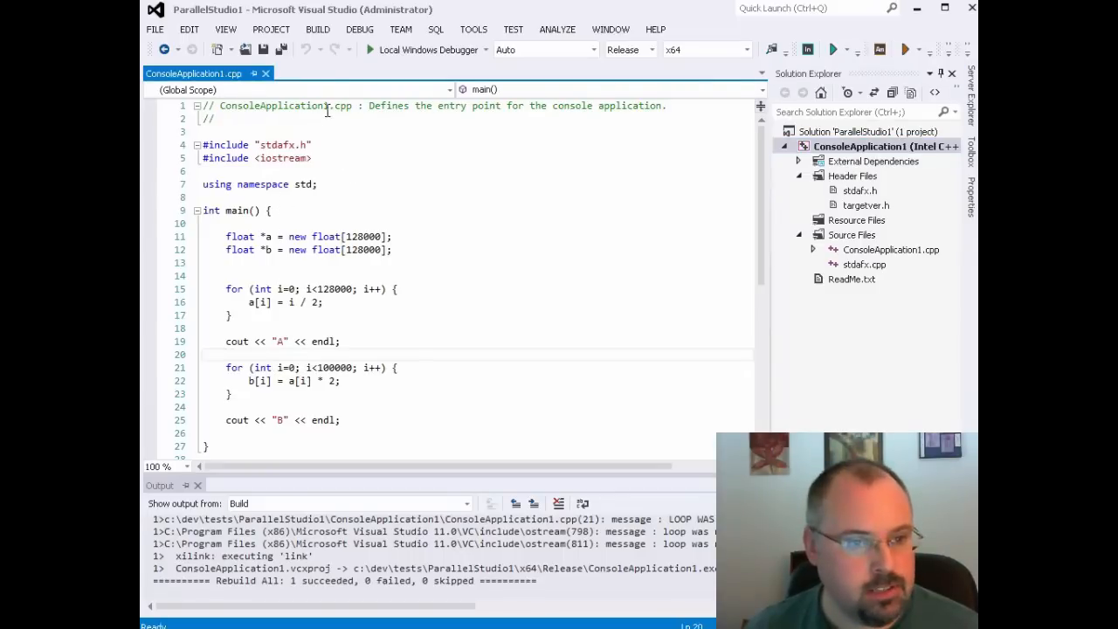
{"action": "left_click", "coordinate": [318, 28]}
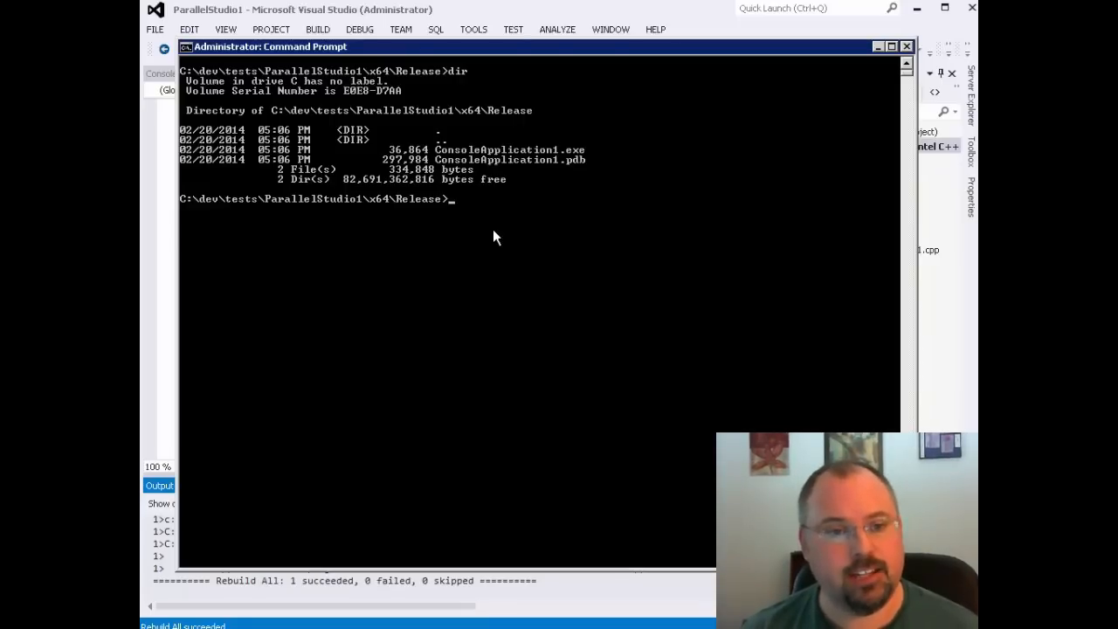
Run ConsoleApplication1.exe from x64\Release, which demands AVX-512 processor support
{"action": "type", "text": "ConsoleApplication1.exe"}
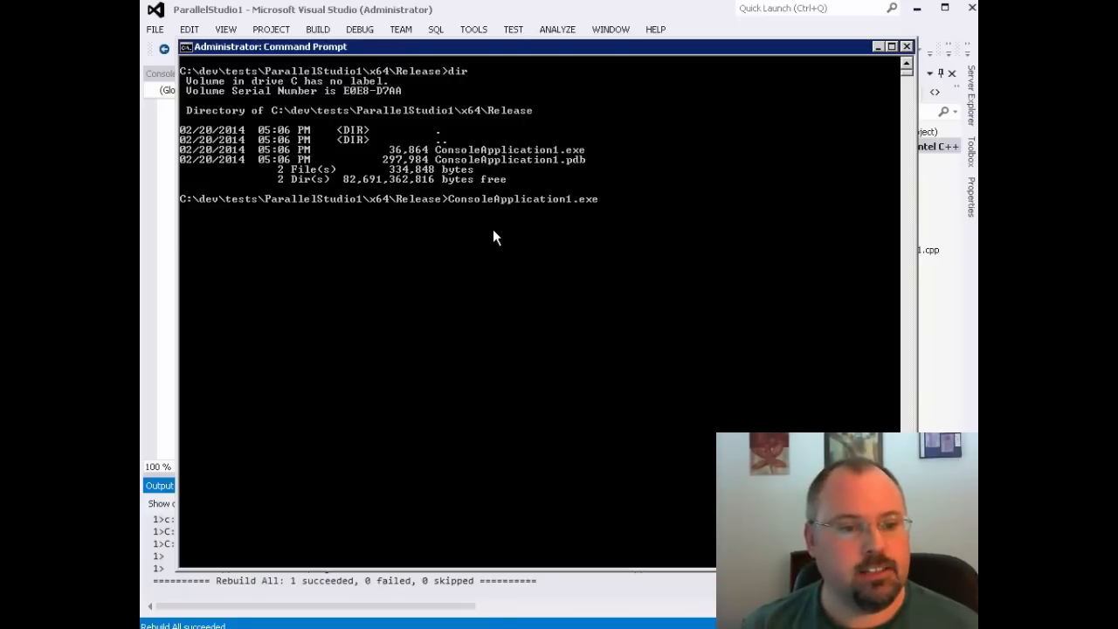
{"action": "key", "text": "enter"}
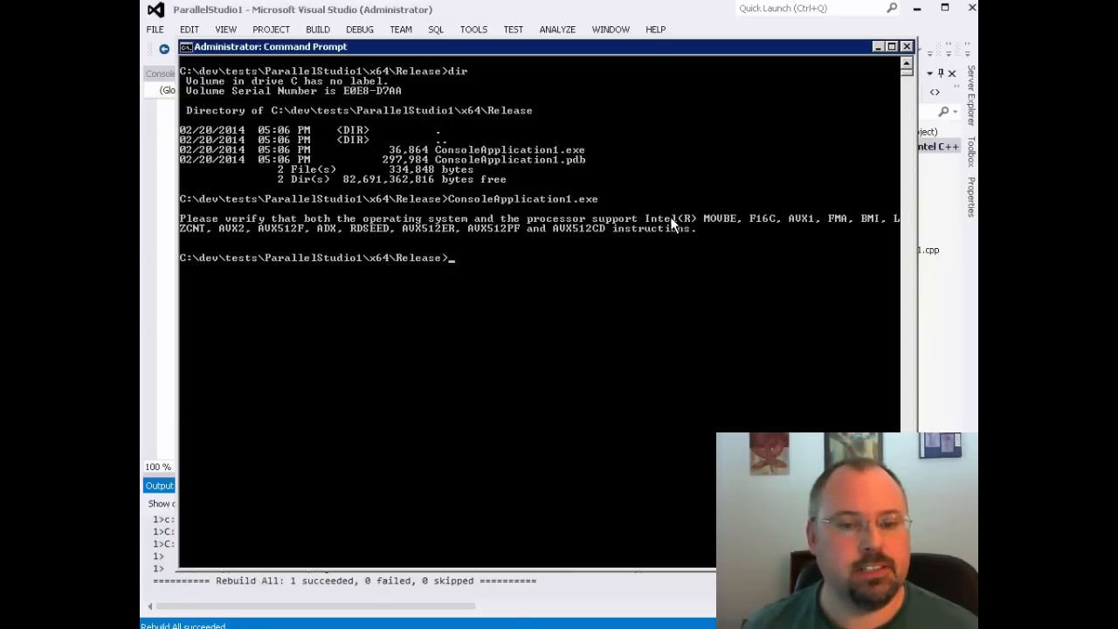
{"action": "mouse_move", "coordinate": [517, 262]}
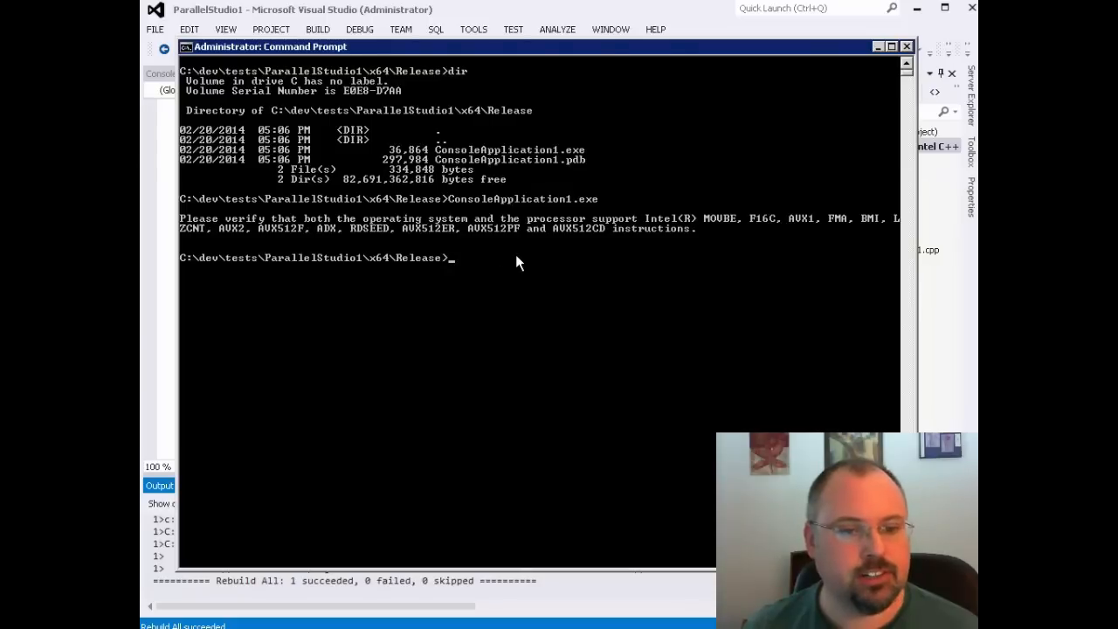
{"action": "mouse_move", "coordinate": [574, 245]}
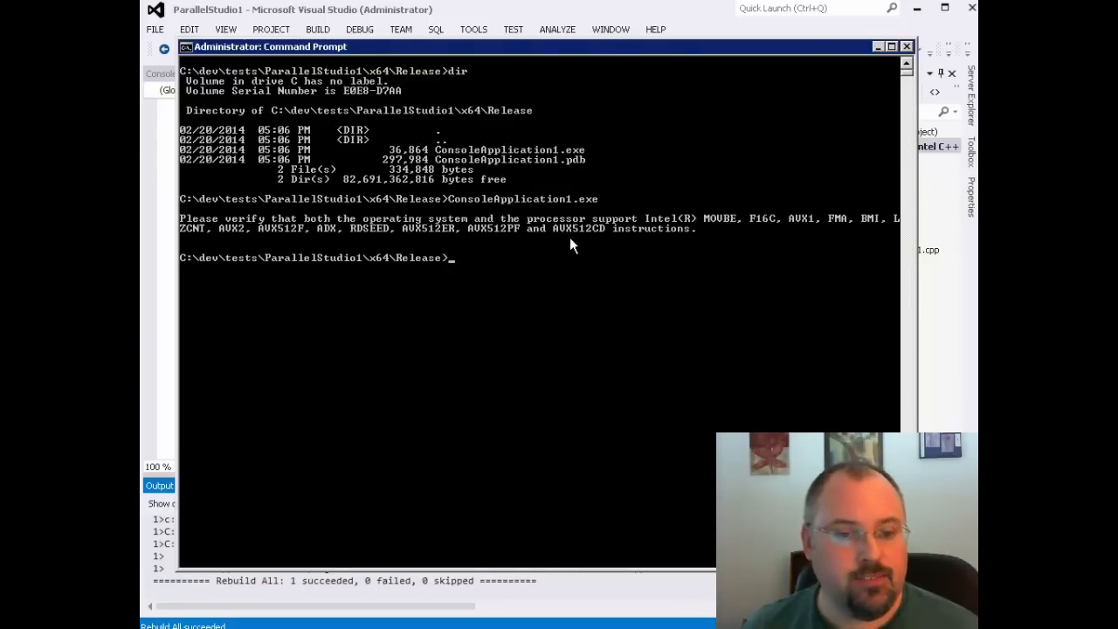
{"action": "mouse_move", "coordinate": [557, 325]}
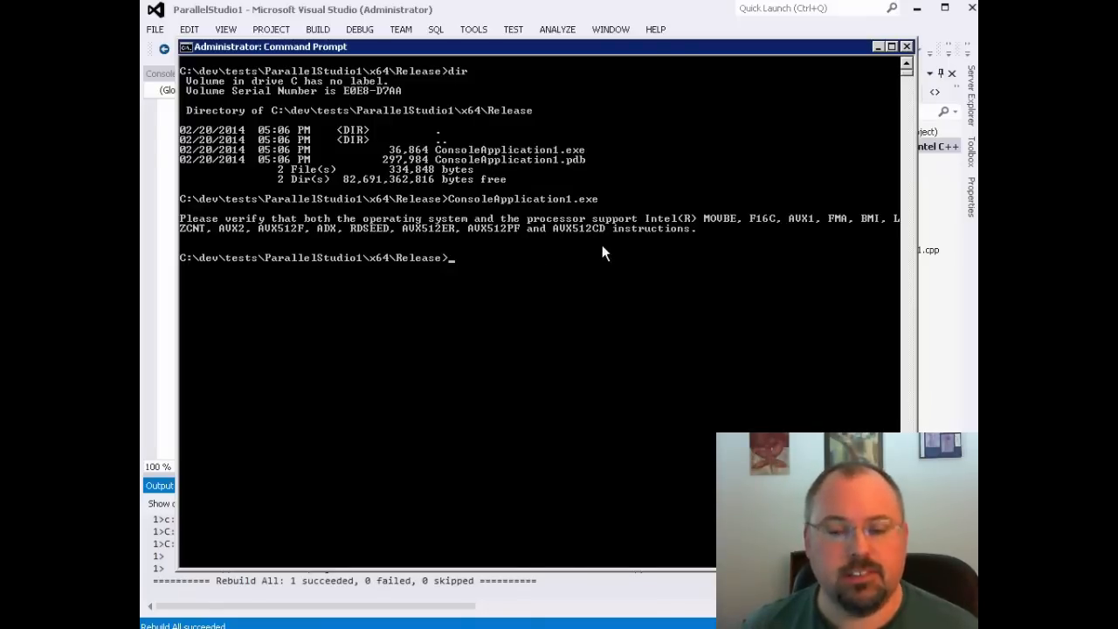
{"action": "mouse_move", "coordinate": [598, 301]}
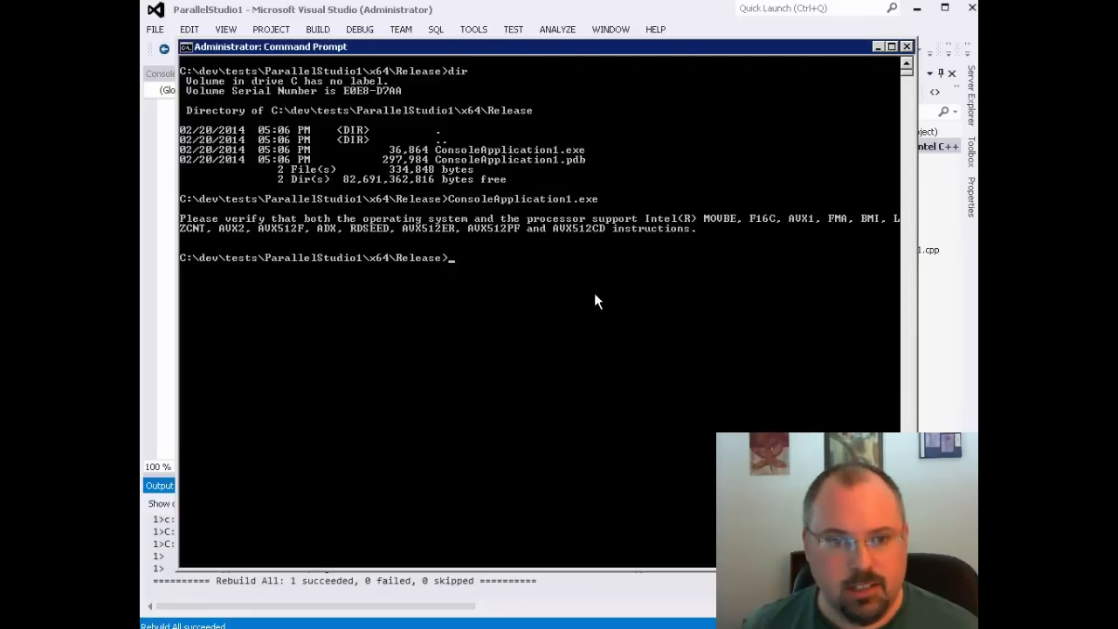
{"action": "mouse_move", "coordinate": [599, 306]}
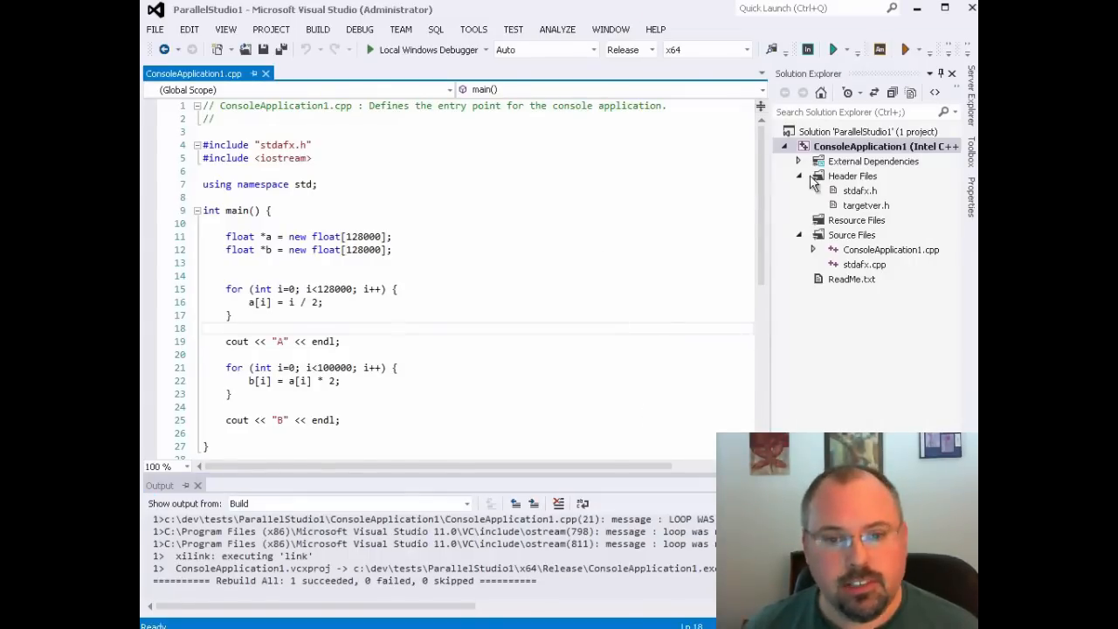
Keep AVX-512 as the processor-specific target and set Add Processor-Optimized Code Path to AVX-512
{"action": "right_click", "coordinate": [883, 147]}
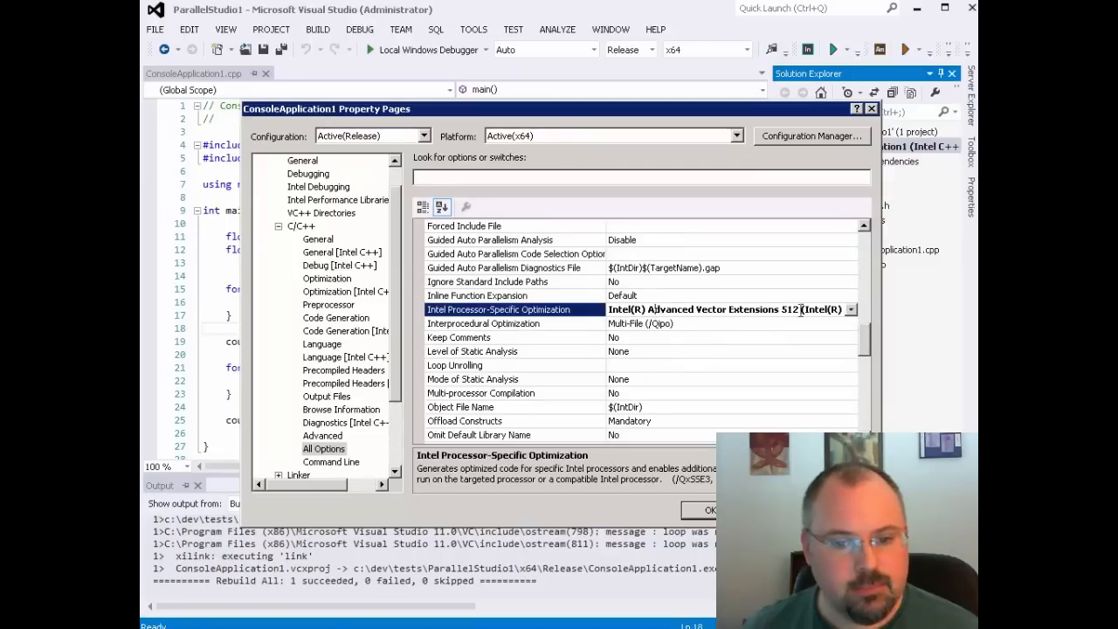
{"action": "left_click", "coordinate": [849, 309]}
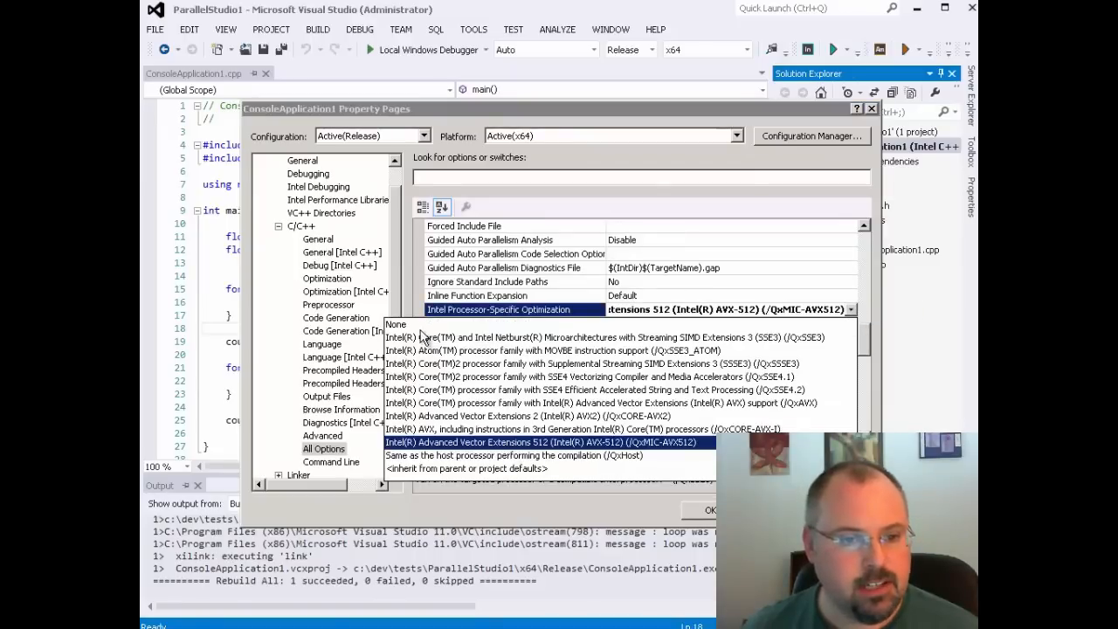
{"action": "left_click", "coordinate": [395, 323]}
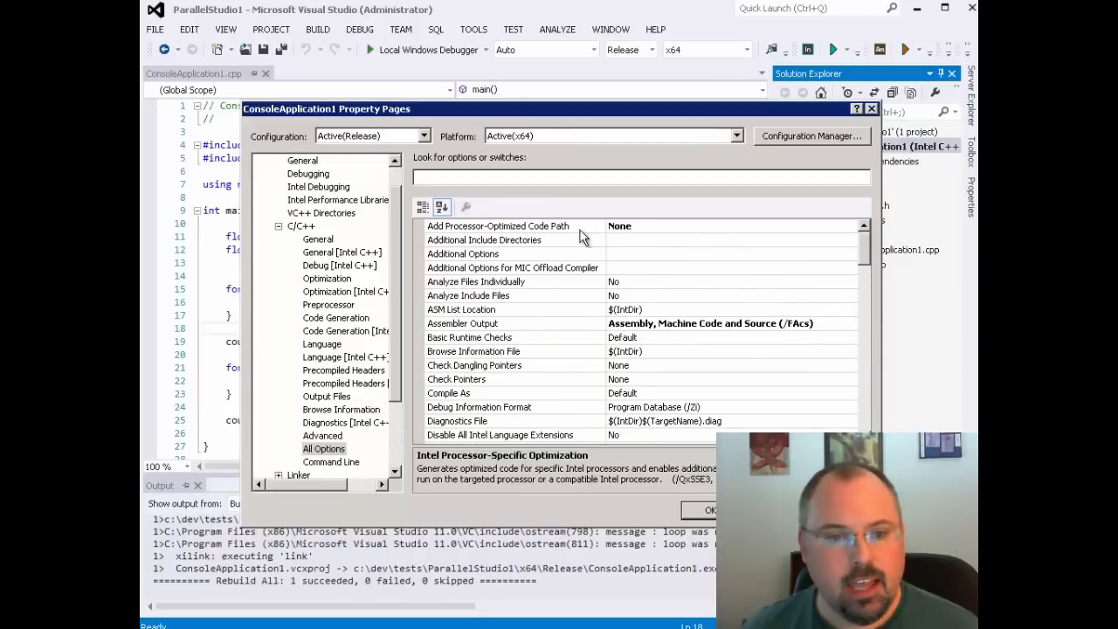
{"action": "left_click", "coordinate": [498, 226]}
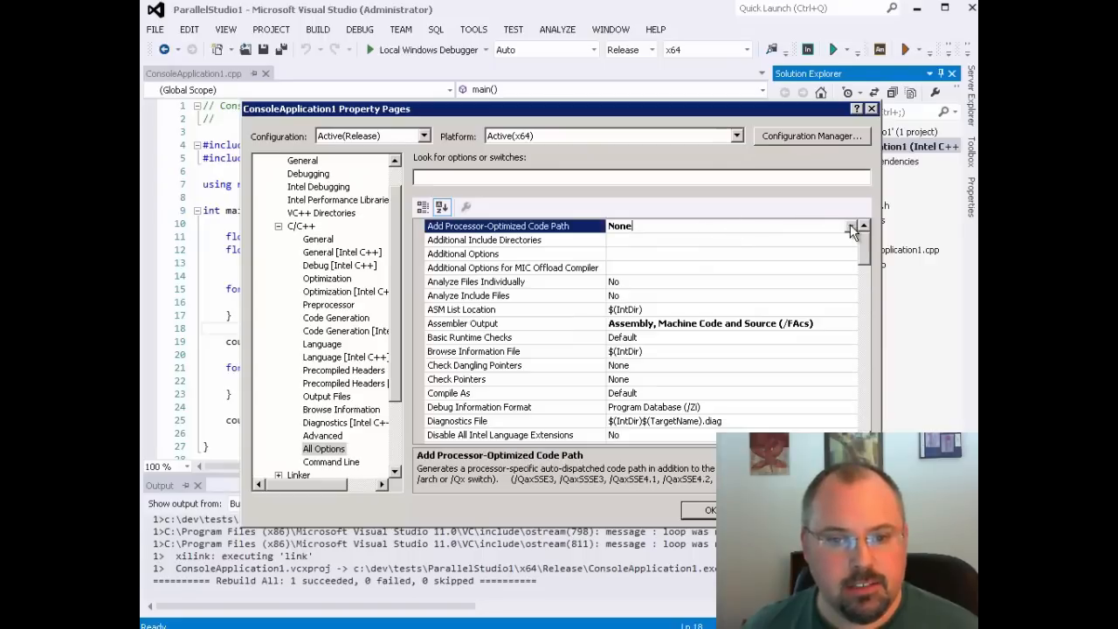
{"action": "left_click", "coordinate": [852, 227]}
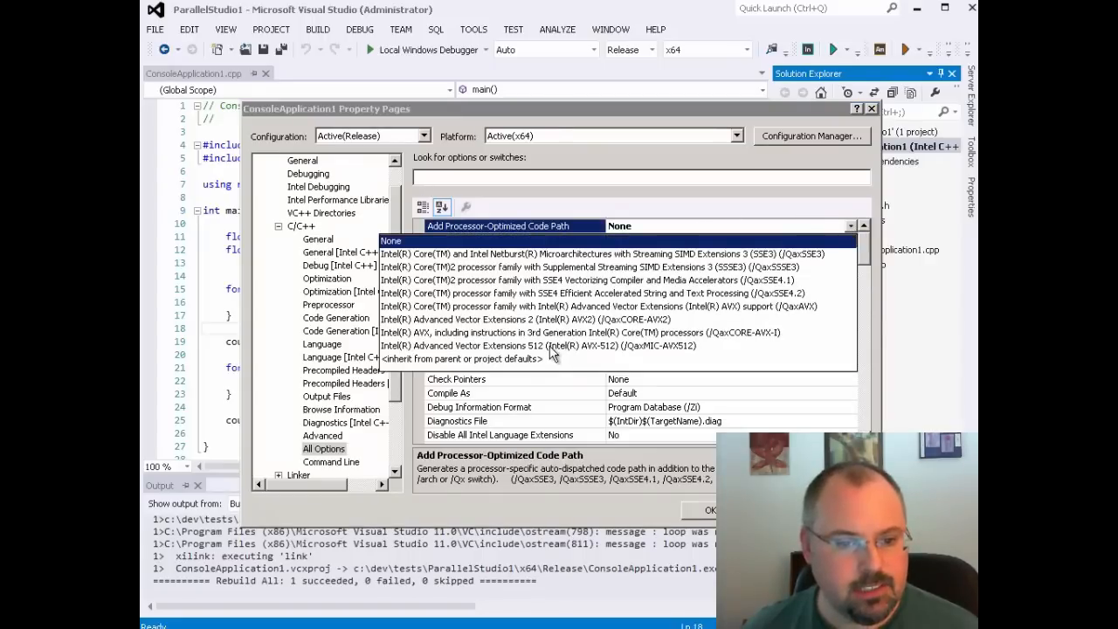
{"action": "left_click", "coordinate": [542, 346]}
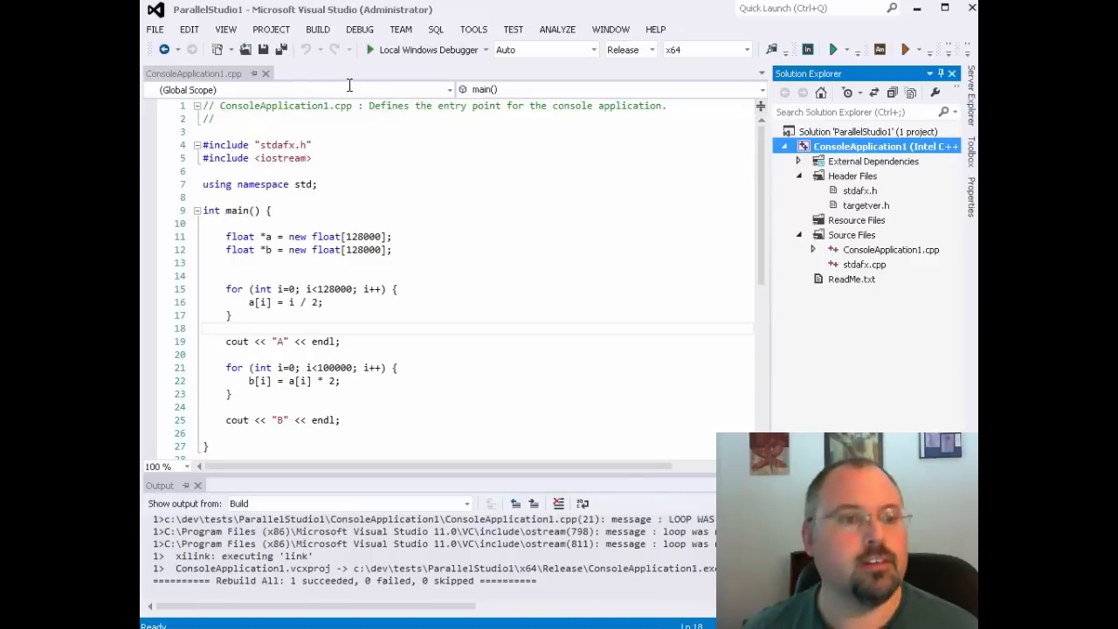
Rebuild the whole solution with the AVX-512 code path, one project succeeding
{"action": "left_click", "coordinate": [318, 28]}
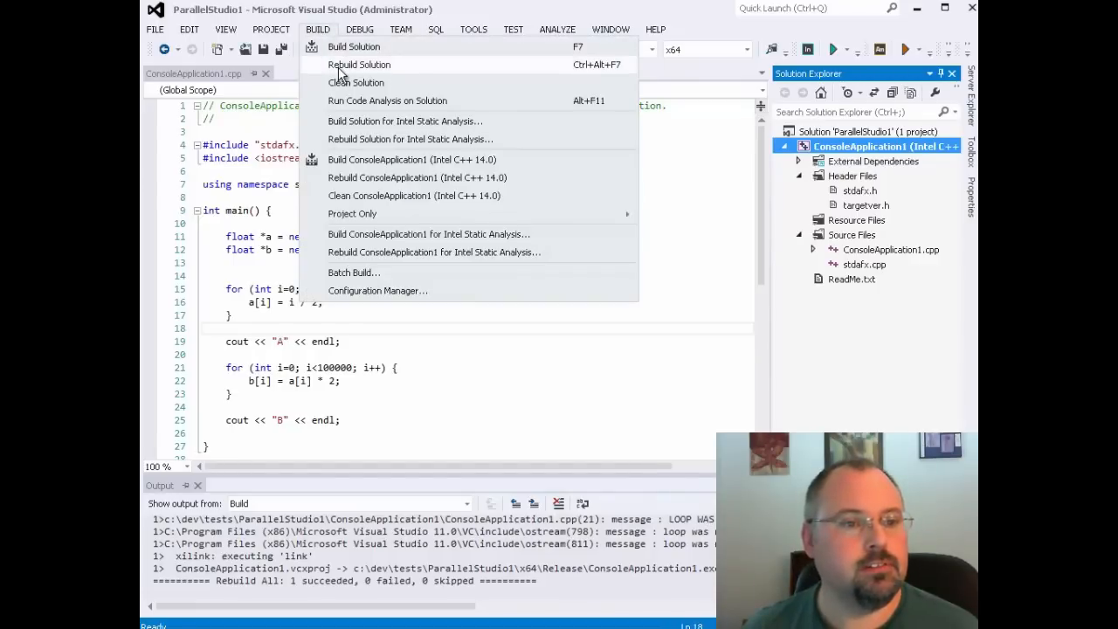
{"action": "left_click", "coordinate": [360, 63]}
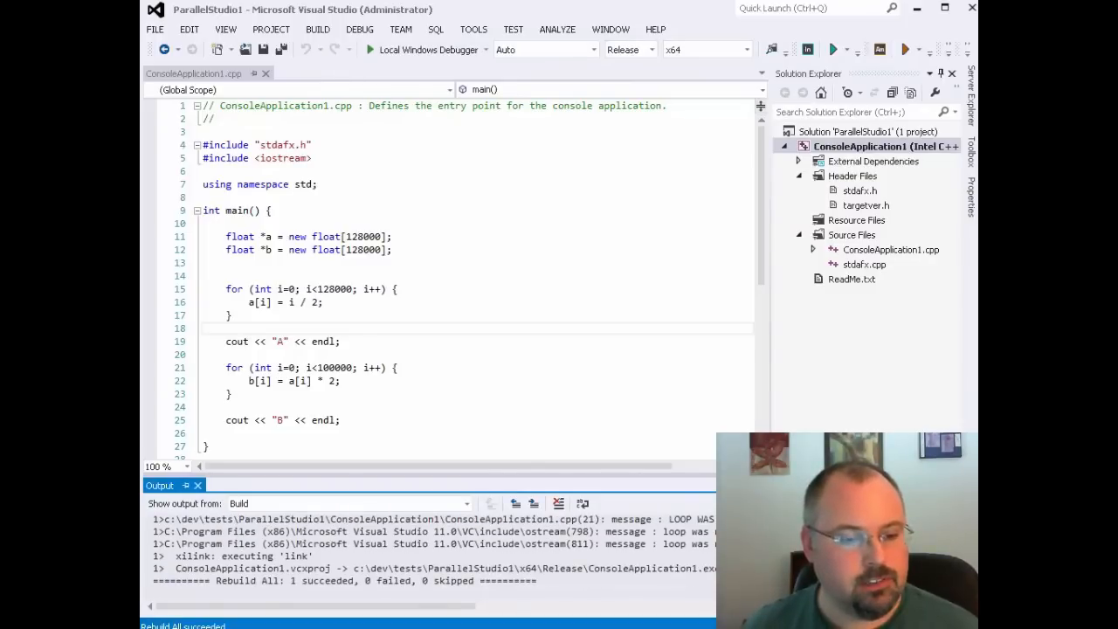
{"action": "mouse_move", "coordinate": [475, 290]}
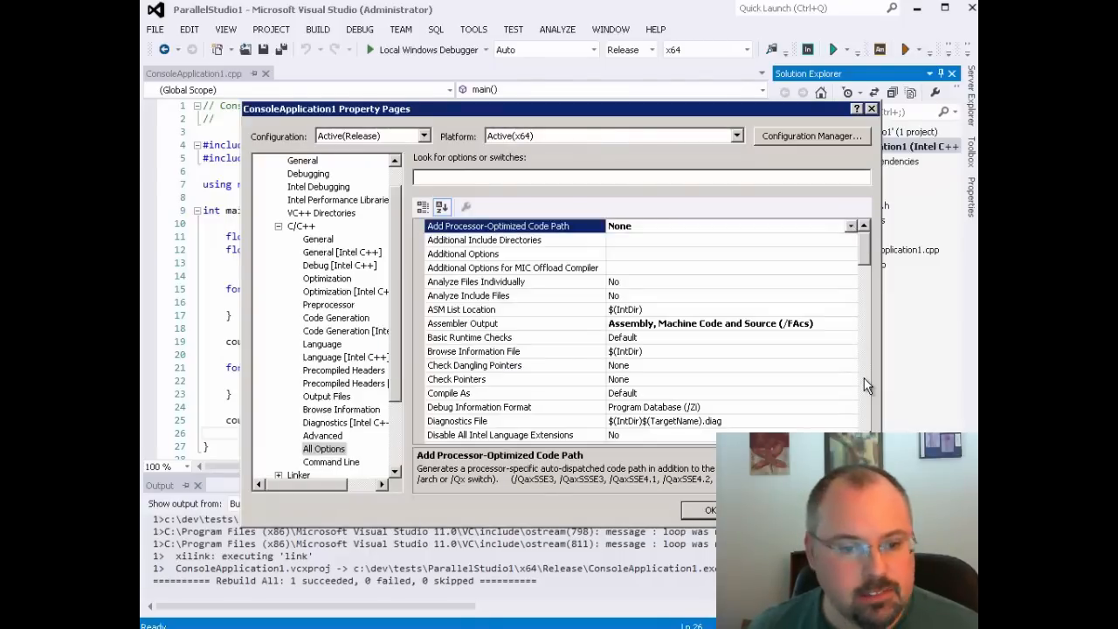
Set Enable Enhanced Instruction Set to Intel AVX (/arch:AVX), apply, and rebuild the solution
{"action": "scroll", "scroll_direction": "down", "scroll_amount": 3}
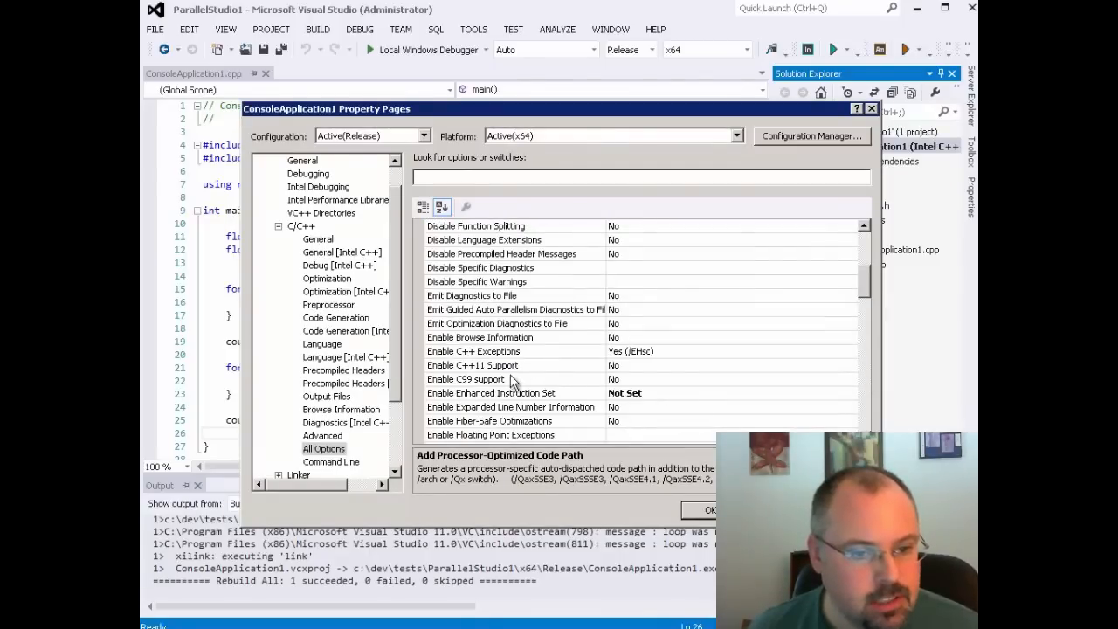
{"action": "left_click", "coordinate": [489, 391]}
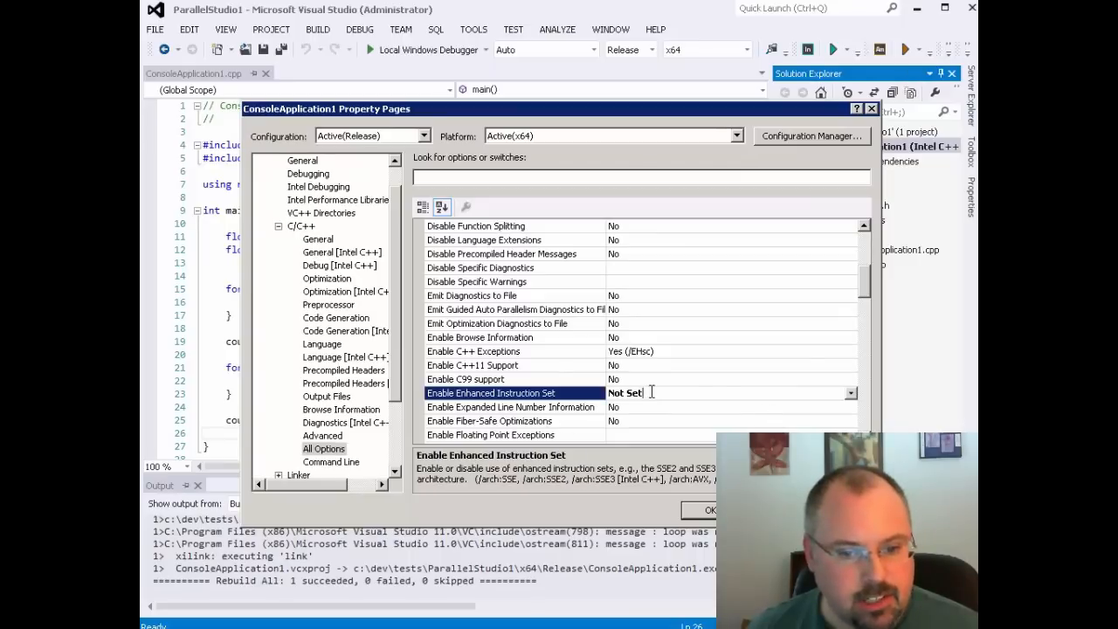
{"action": "left_click", "coordinate": [849, 391]}
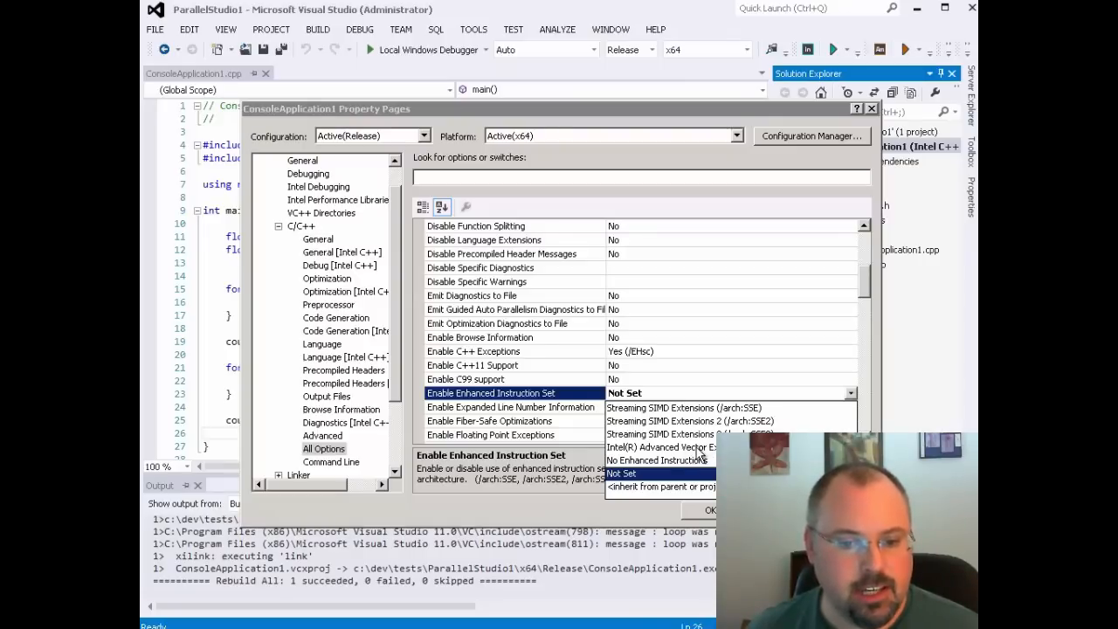
{"action": "left_click", "coordinate": [663, 447]}
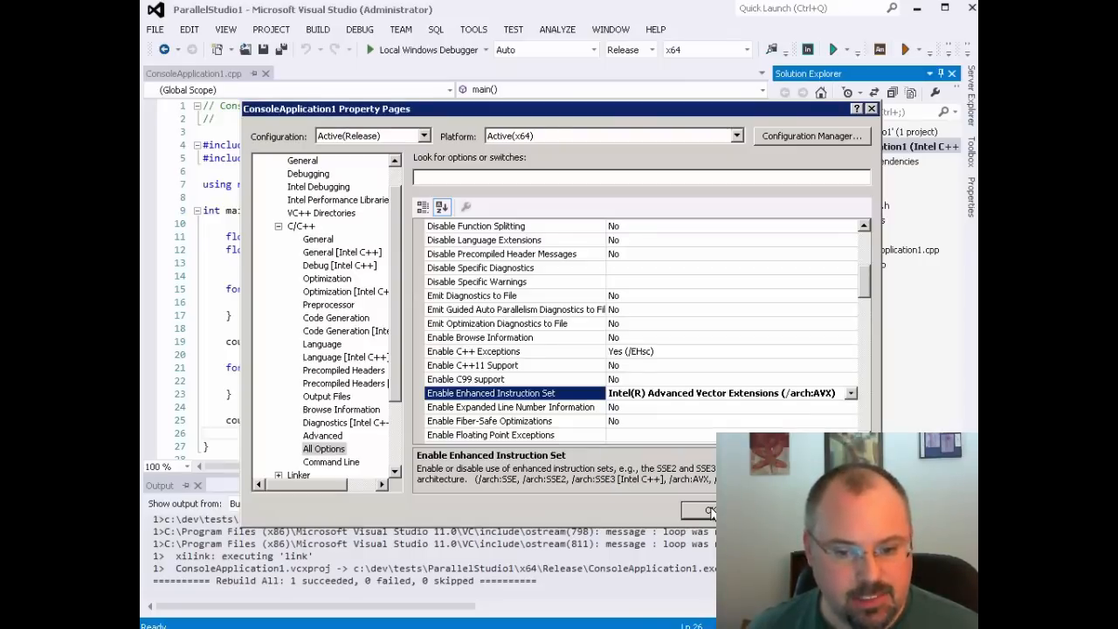
{"action": "left_click", "coordinate": [690, 510]}
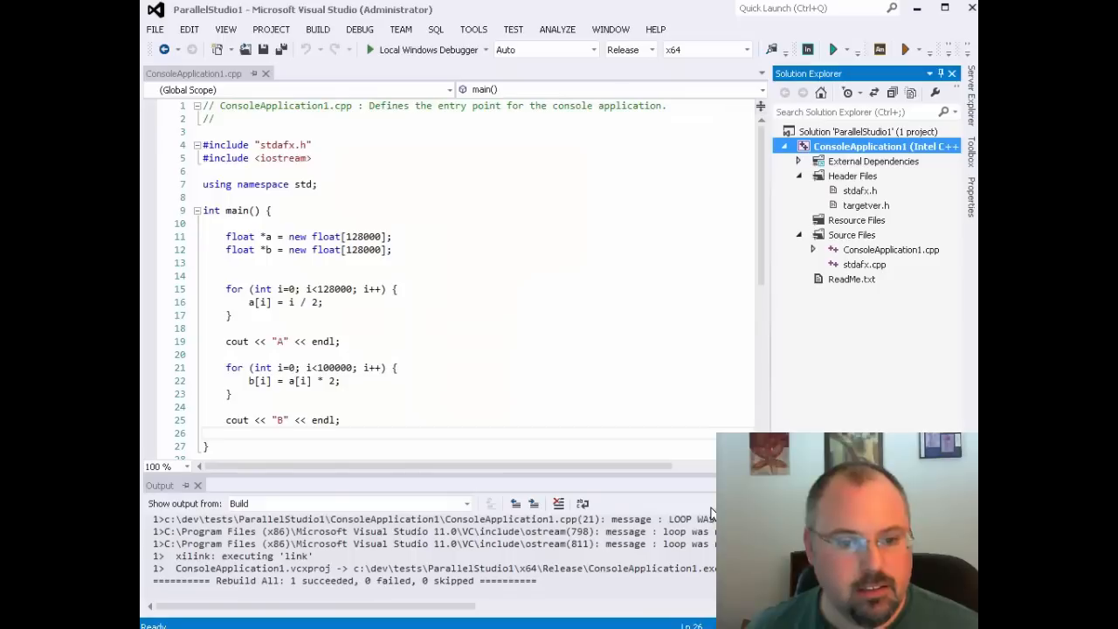
{"action": "left_click", "coordinate": [318, 28]}
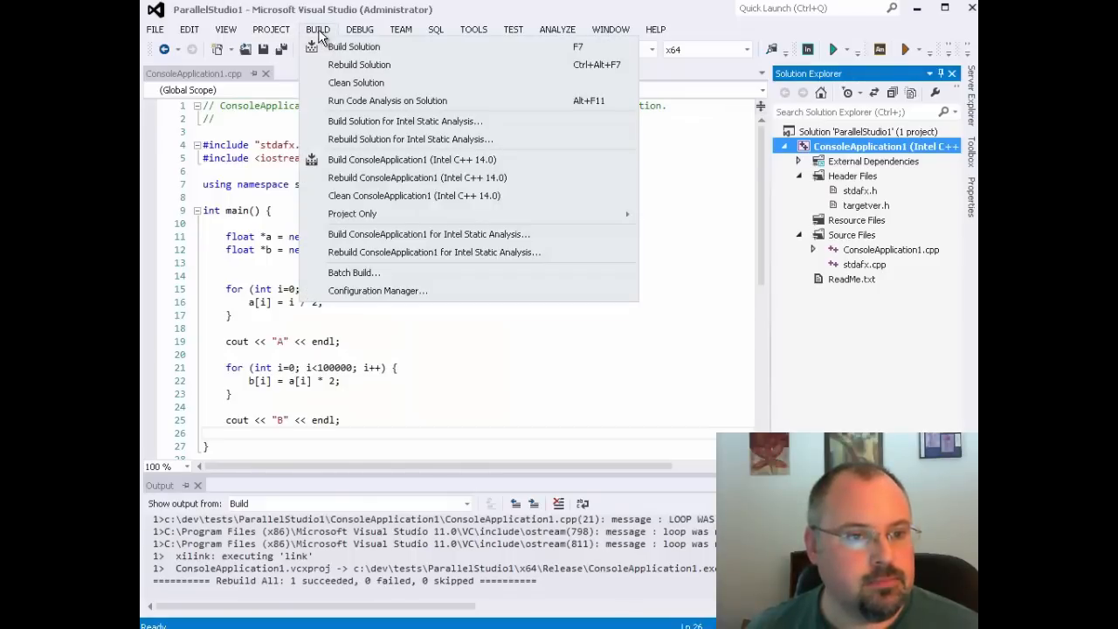
{"action": "left_click", "coordinate": [360, 65]}
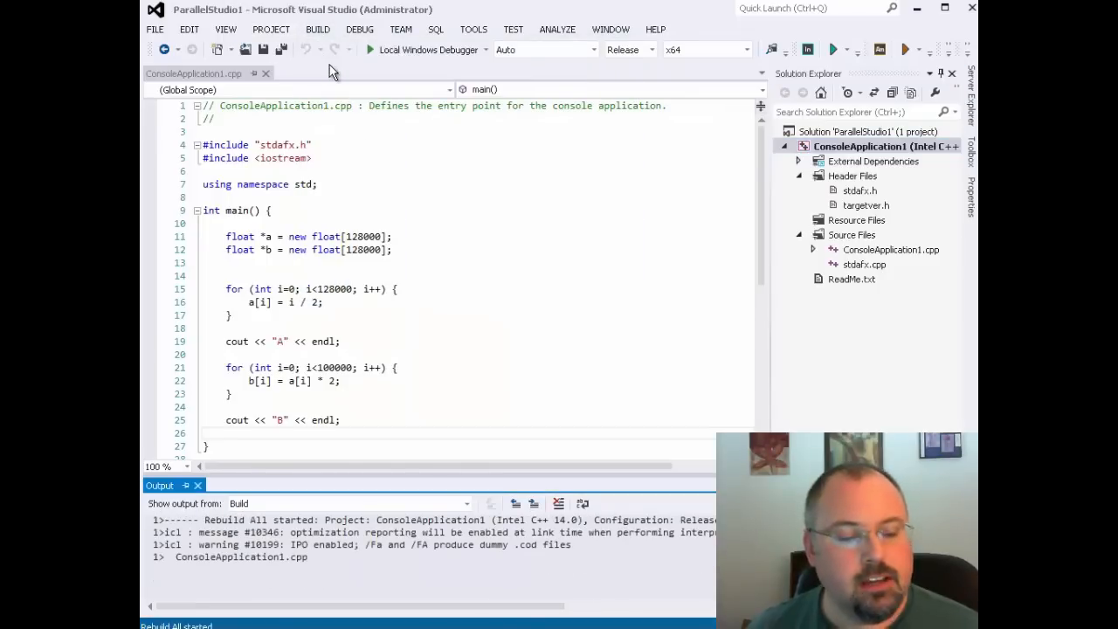